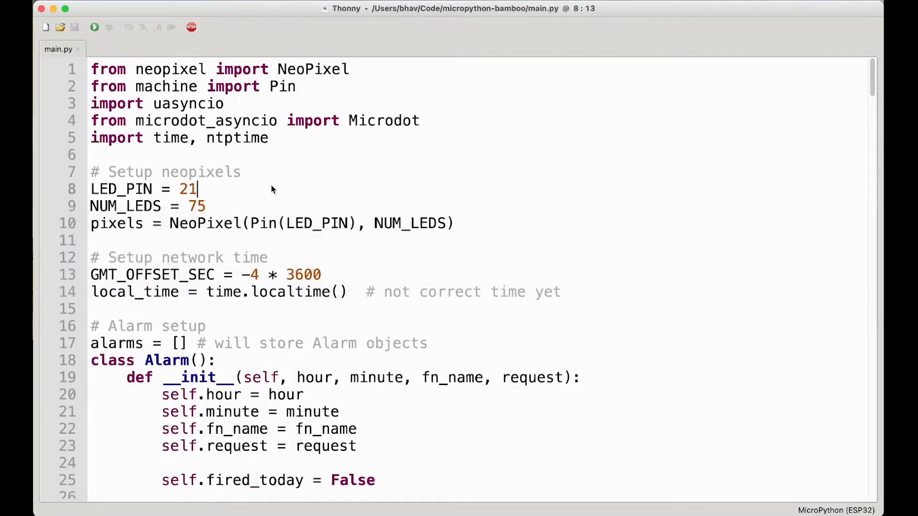
- Scroll through the local main.py before switching to the WebREPL page
{"action": "scroll", "scroll_direction": "down", "scroll_amount": 3}
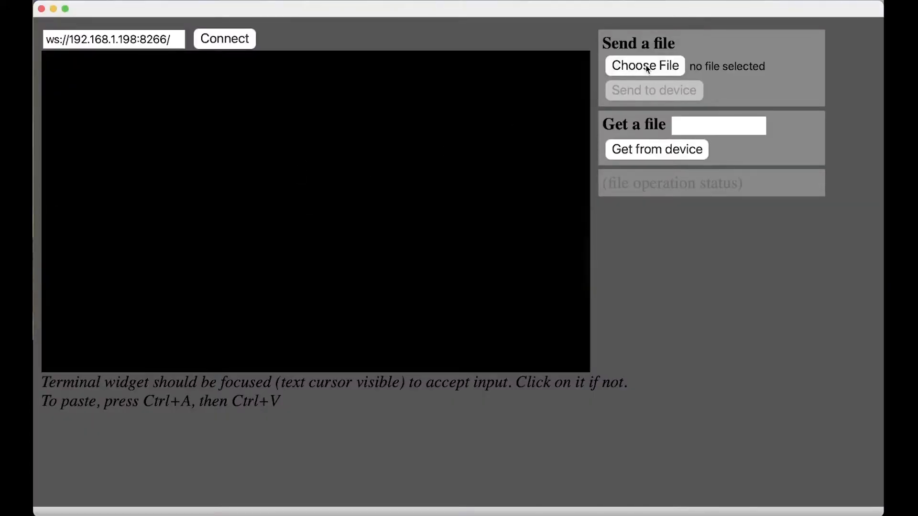
- Load the local main.py (7812 bytes) into WebREPL for sending, then return to Thonny
{"action": "left_click", "coordinate": [644, 66]}
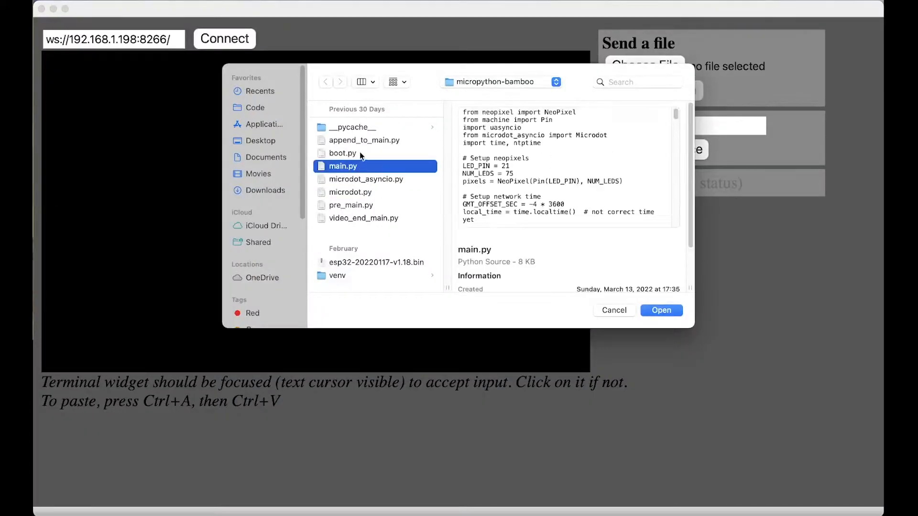
{"action": "left_click", "coordinate": [660, 310]}
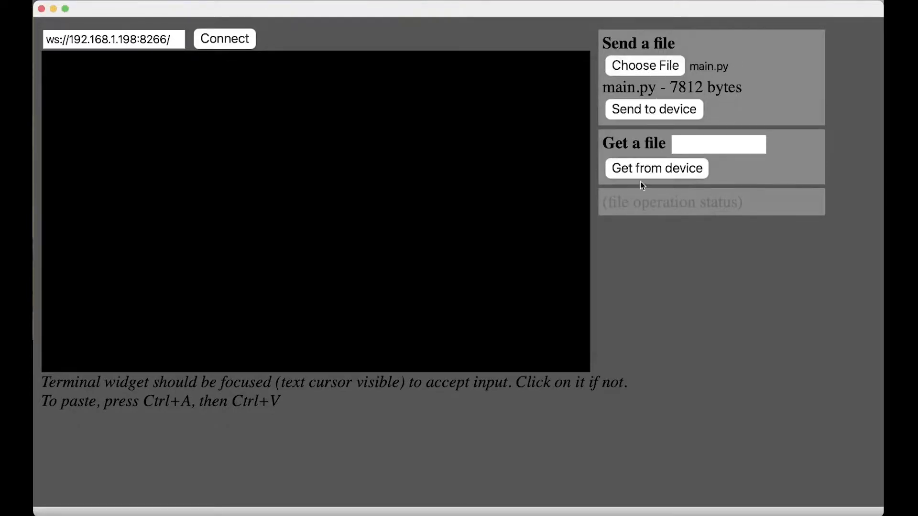
{"action": "left_click", "coordinate": [113, 39]}
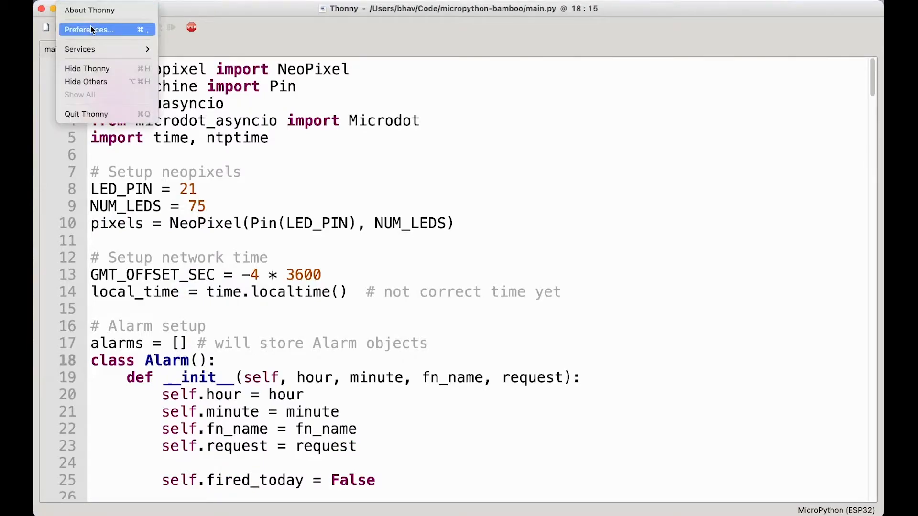
- Set the interpreter to < WebREPL > at ws://192.168.1.198:8266/ with the saved password and connect
{"action": "left_click", "coordinate": [89, 29]}
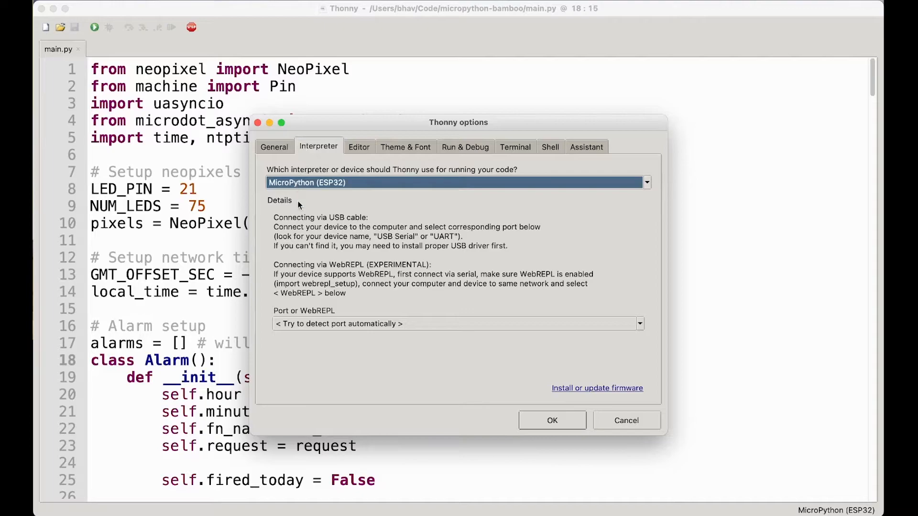
{"action": "mouse_move", "coordinate": [293, 311]}
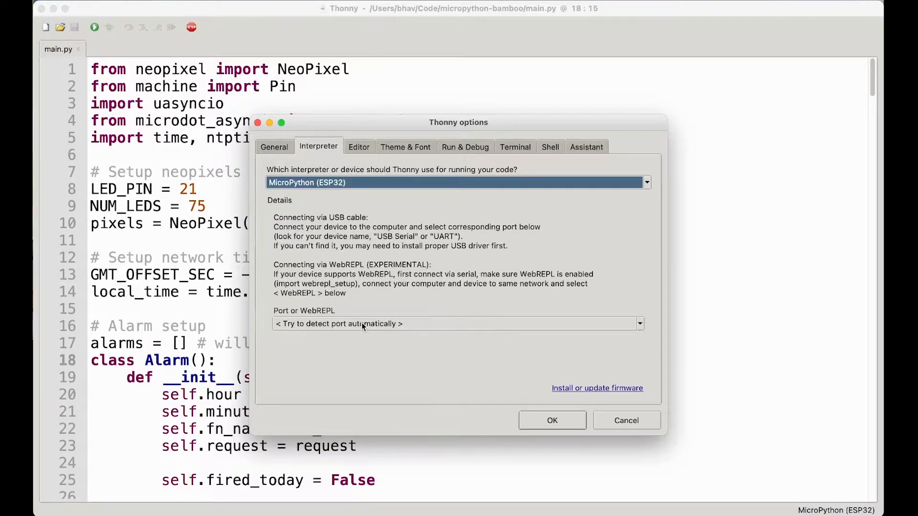
{"action": "left_click", "coordinate": [640, 324]}
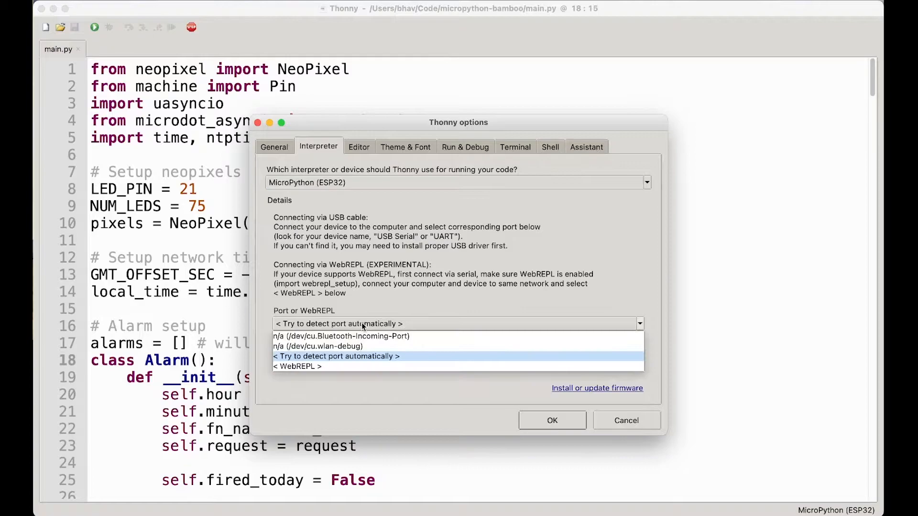
{"action": "left_click", "coordinate": [297, 366]}
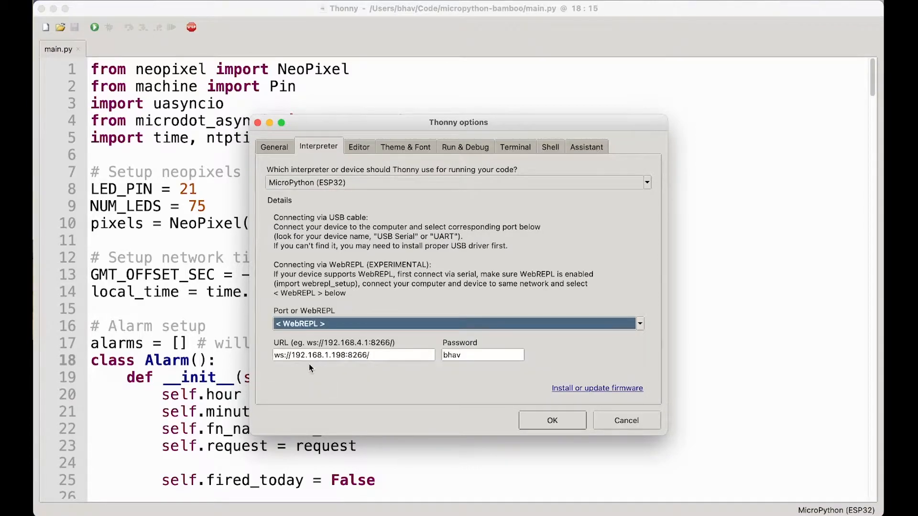
{"action": "double_click", "coordinate": [328, 354]}
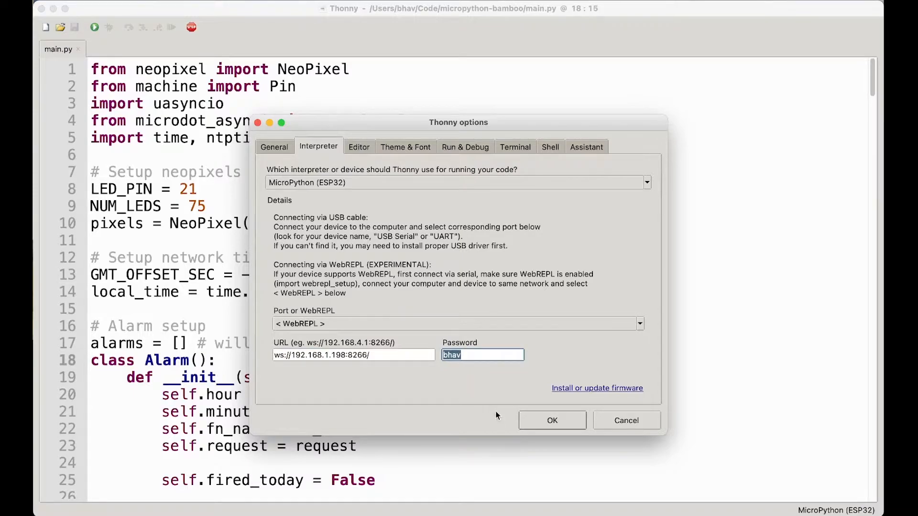
{"action": "left_click", "coordinate": [550, 420]}
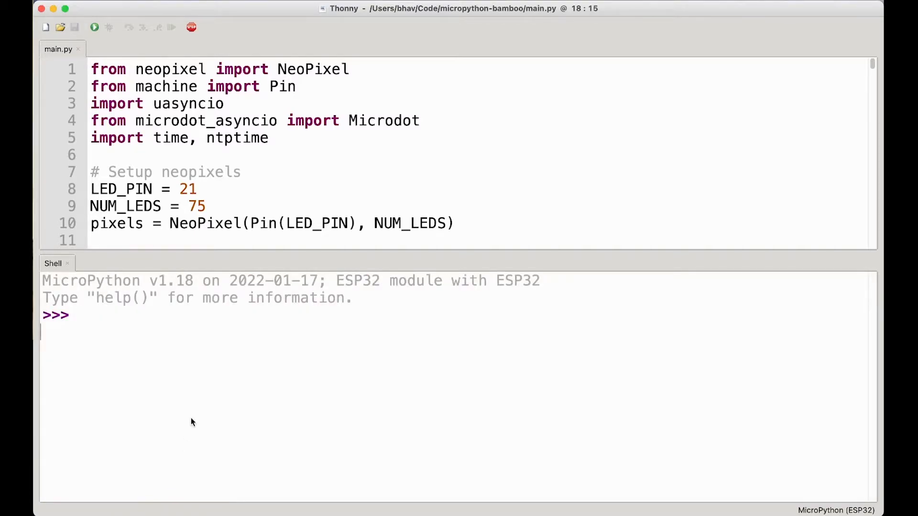
- Run print('hello') in the ESP32 shell to confirm the connection
{"action": "key", "text": "Return"}
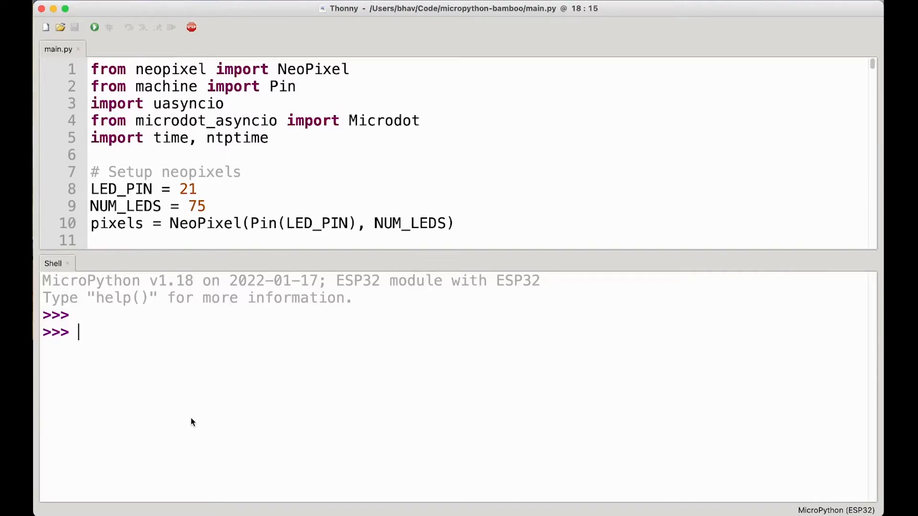
{"action": "type", "text": "print('hello"}
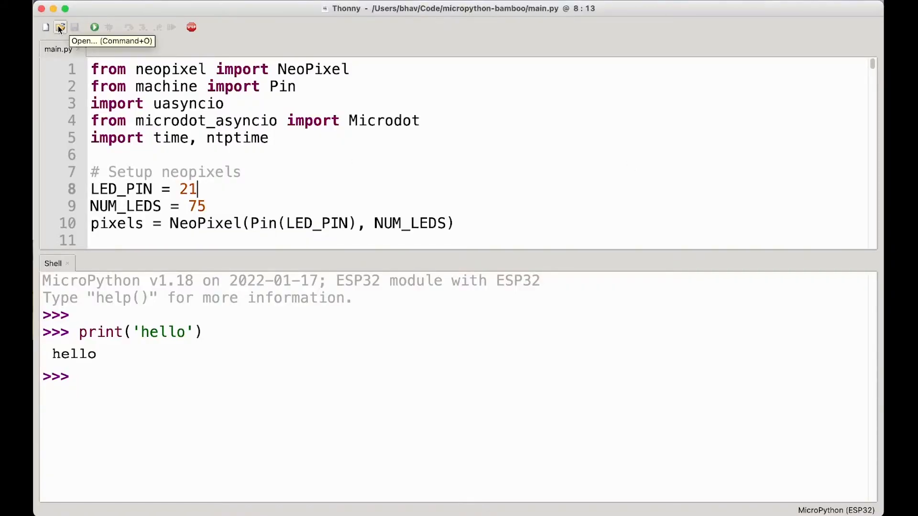
- Open main.py from the MicroPython device in a second editor tab
{"action": "left_click", "coordinate": [59, 27]}
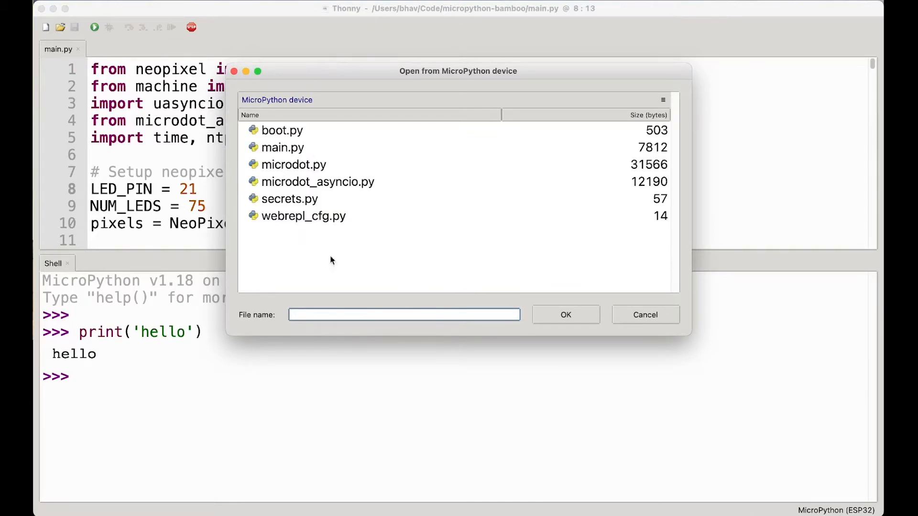
{"action": "left_click", "coordinate": [303, 215]}
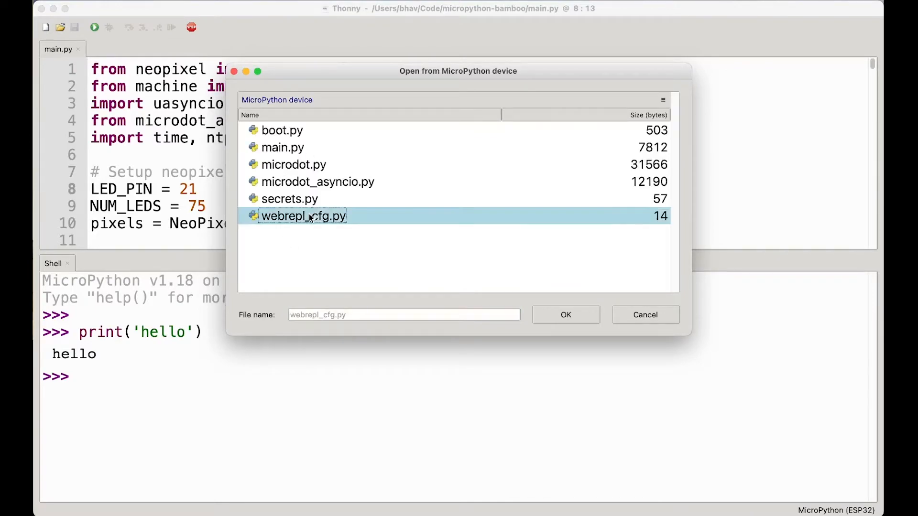
{"action": "left_click", "coordinate": [283, 148]}
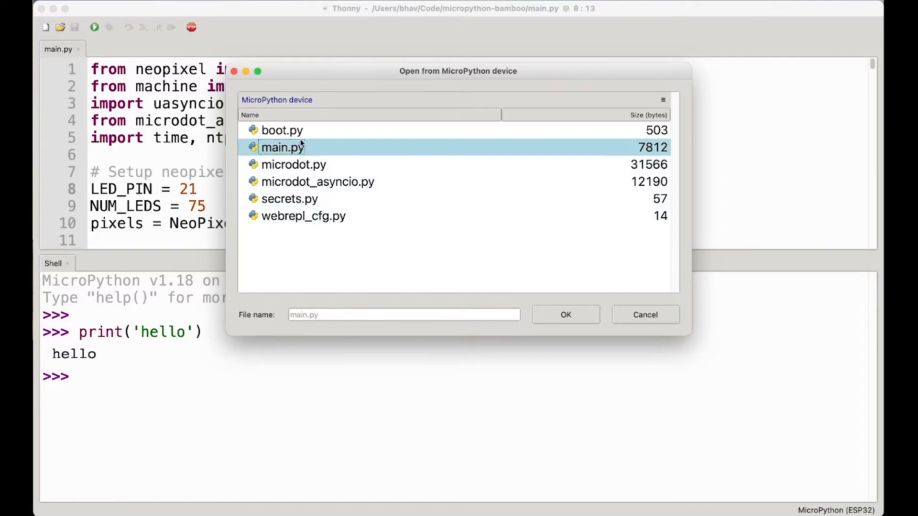
{"action": "left_click", "coordinate": [281, 130]}
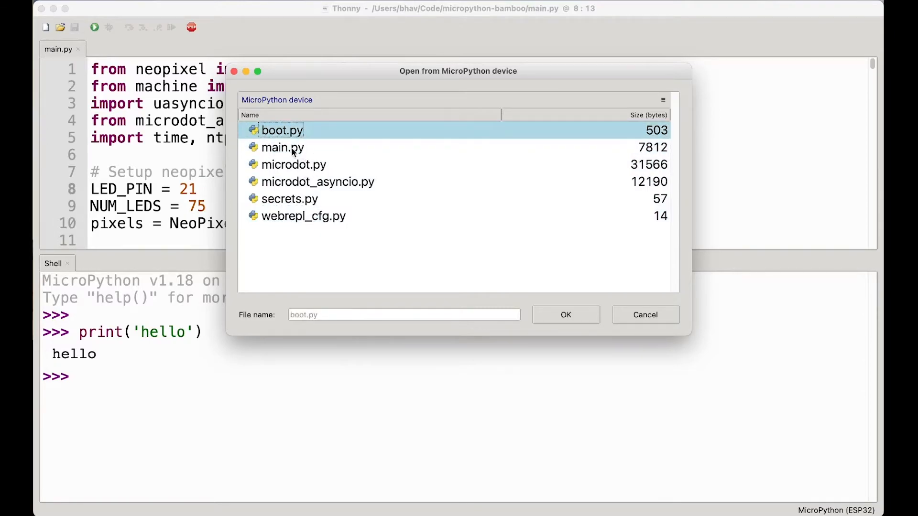
{"action": "left_click", "coordinate": [282, 147]}
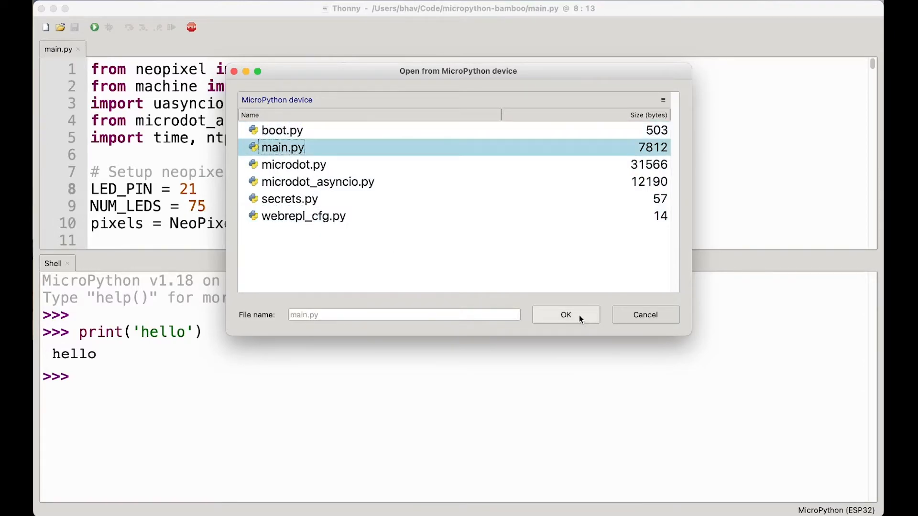
{"action": "left_click", "coordinate": [564, 315]}
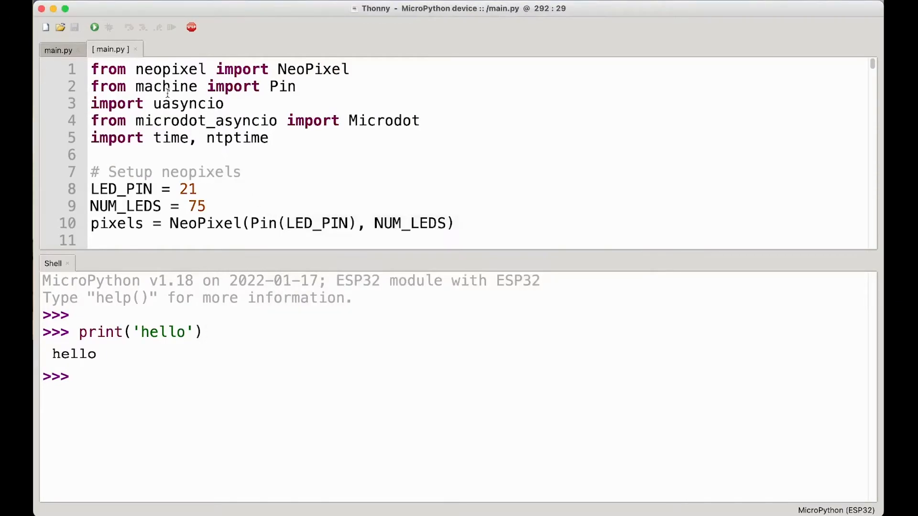
{"action": "scroll", "scroll_direction": "down", "scroll_amount": 3}
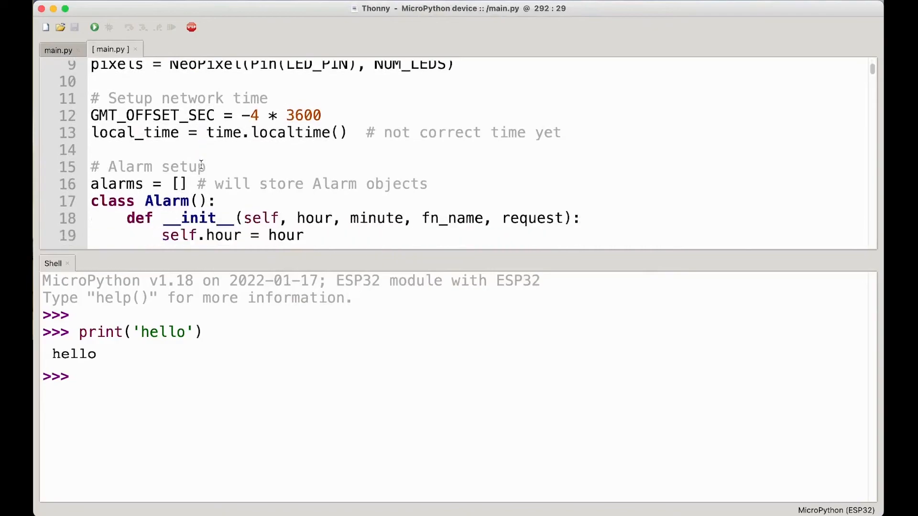
{"action": "scroll", "scroll_direction": "down", "scroll_amount": 3}
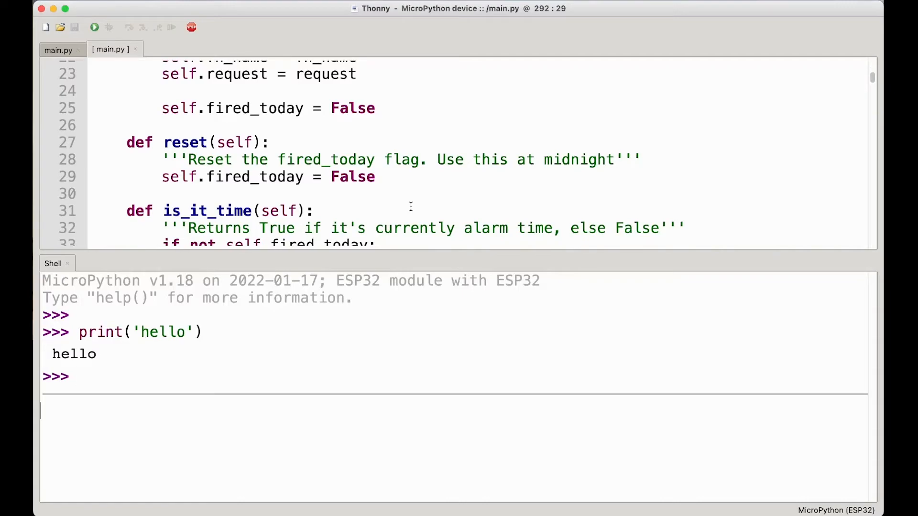
{"action": "mouse_move", "coordinate": [403, 300]}
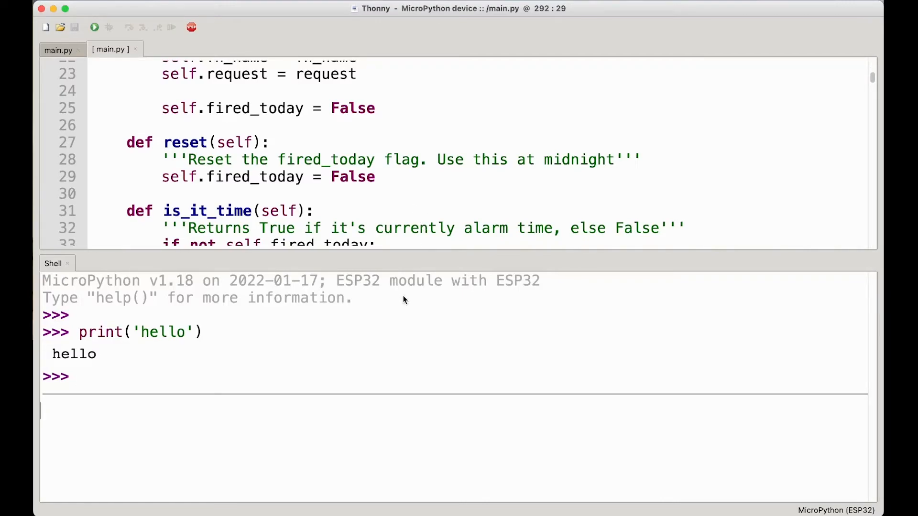